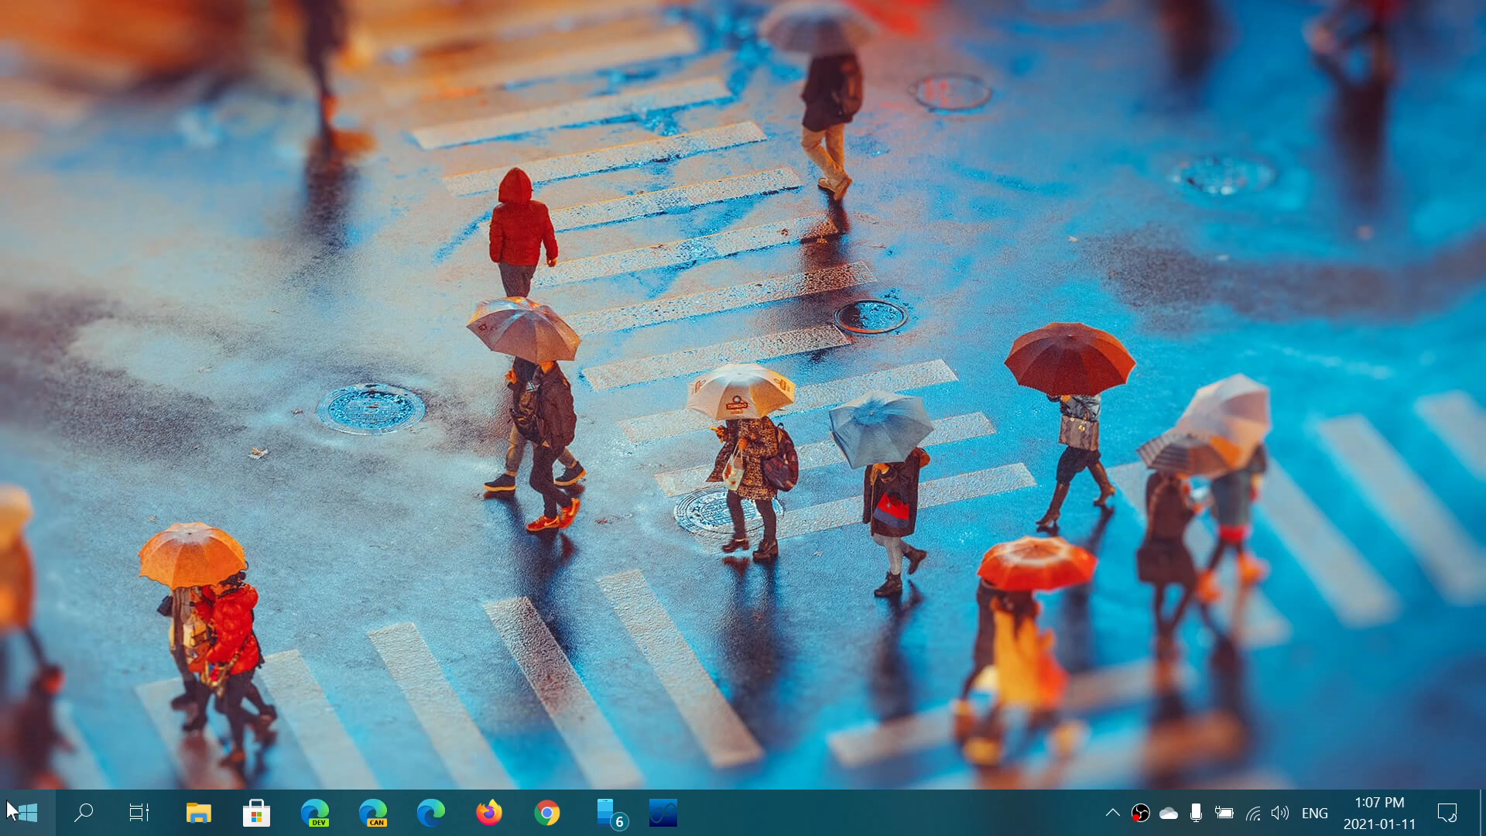
Bring up the Start menu and the Action Center with its quick action toggles
{"action": "left_click", "coordinate": [27, 811]}
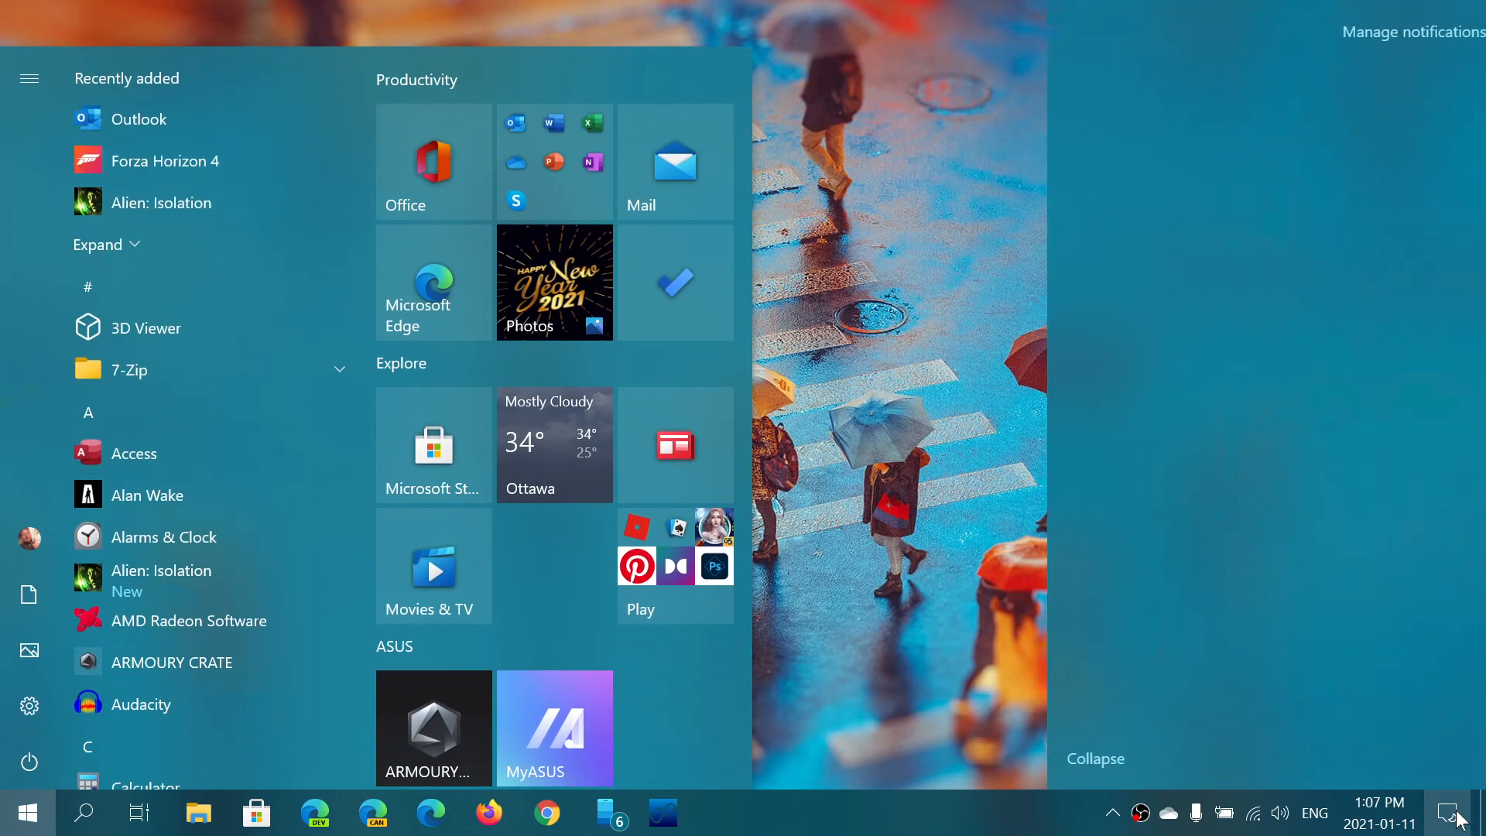
{"action": "left_click", "coordinate": [1458, 808]}
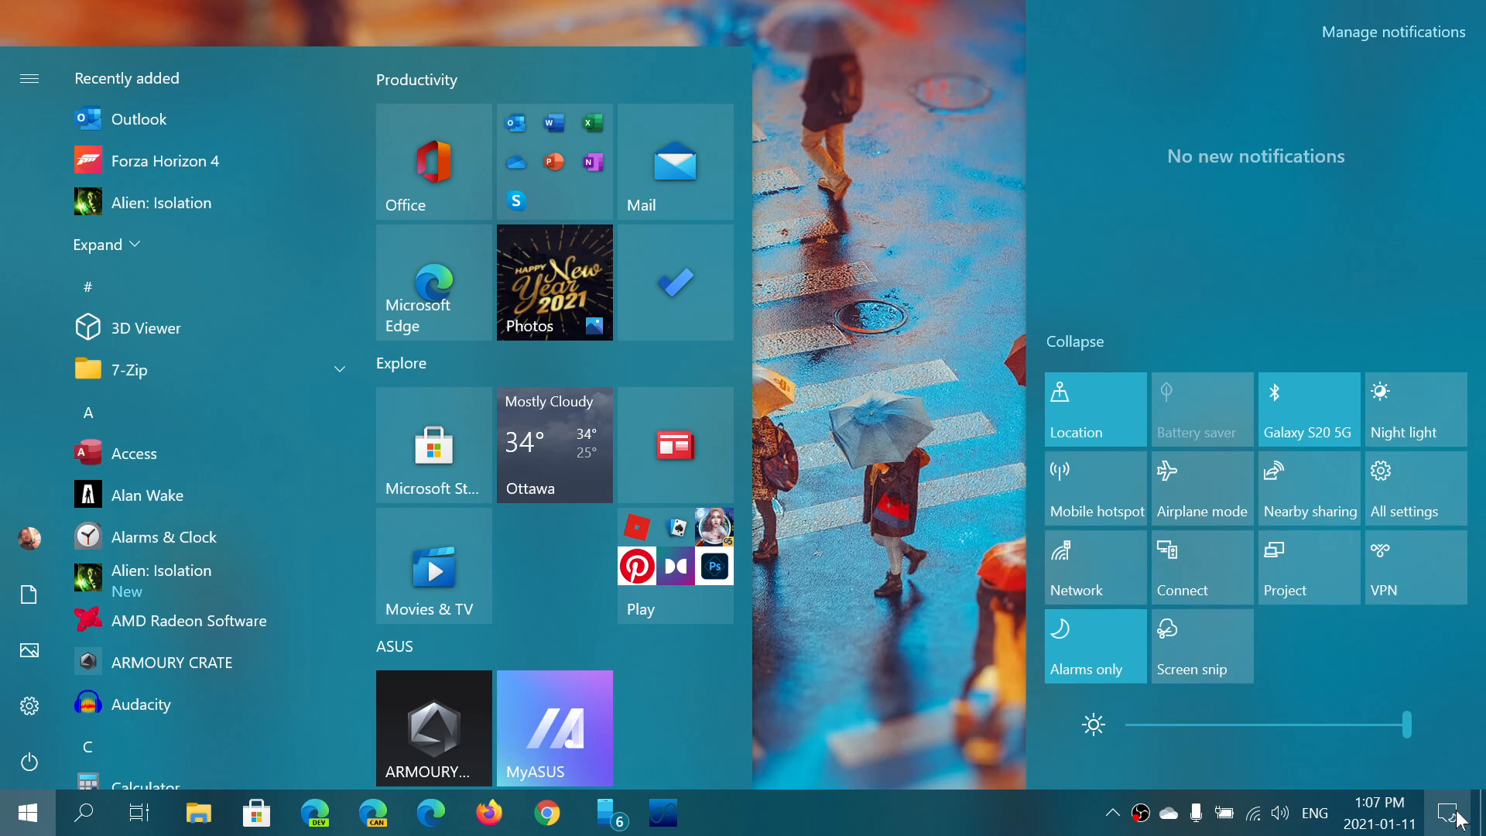